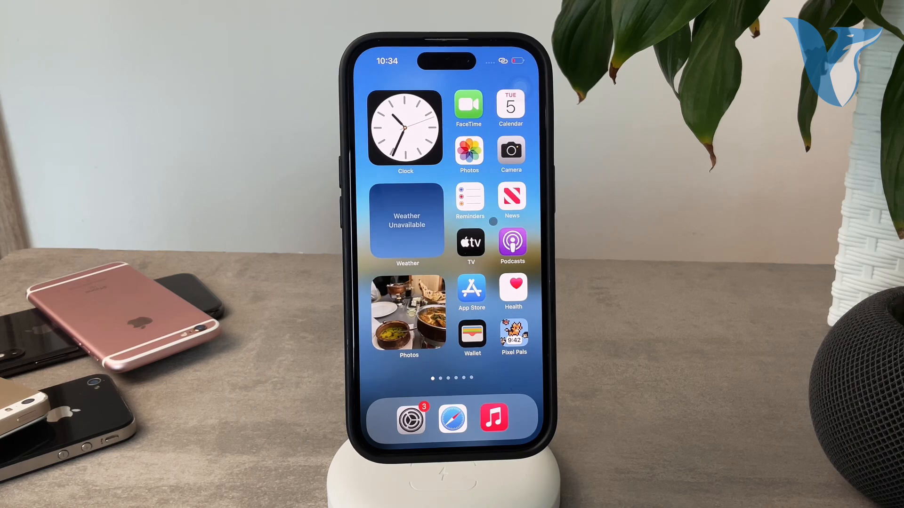
Launch the Health app from the Home Screen to reach its Summary page.
left_click(512, 287)
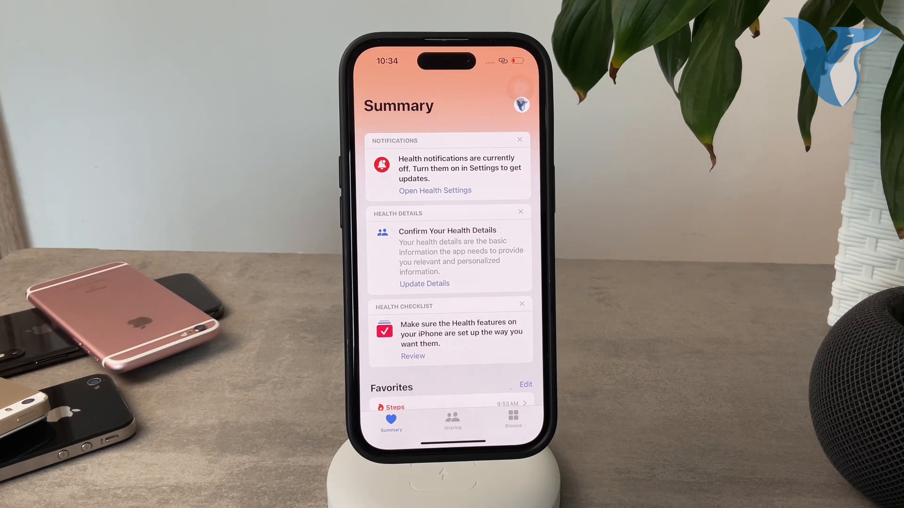
Start a Medical ID from the profile page to open its pre-filled setup form.
left_click(521, 105)
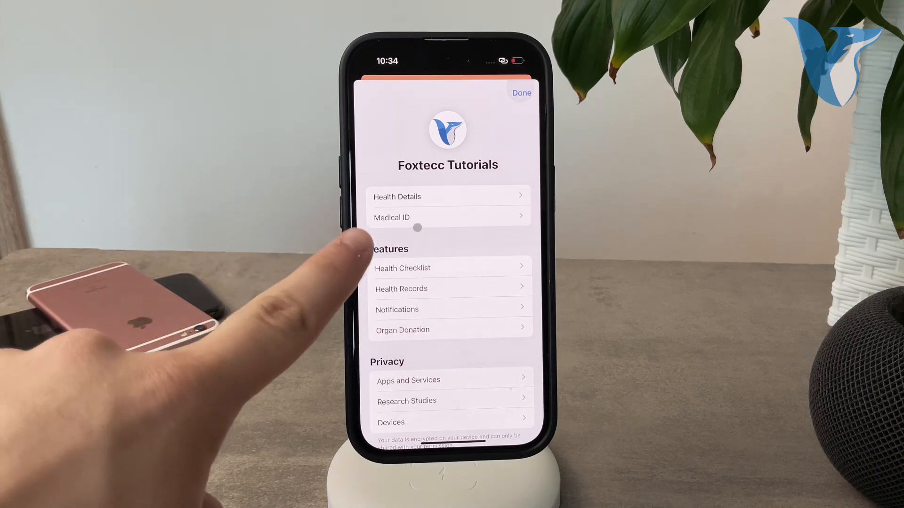
left_click(449, 218)
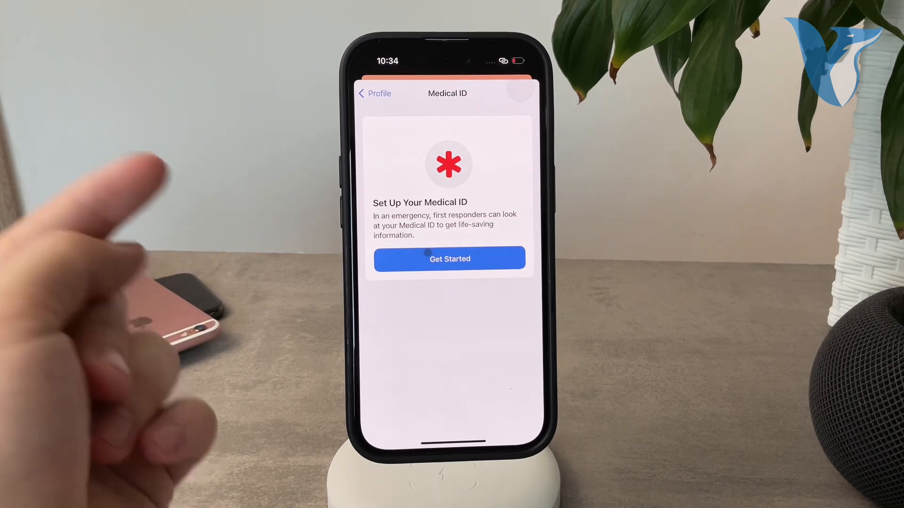
left_click(450, 259)
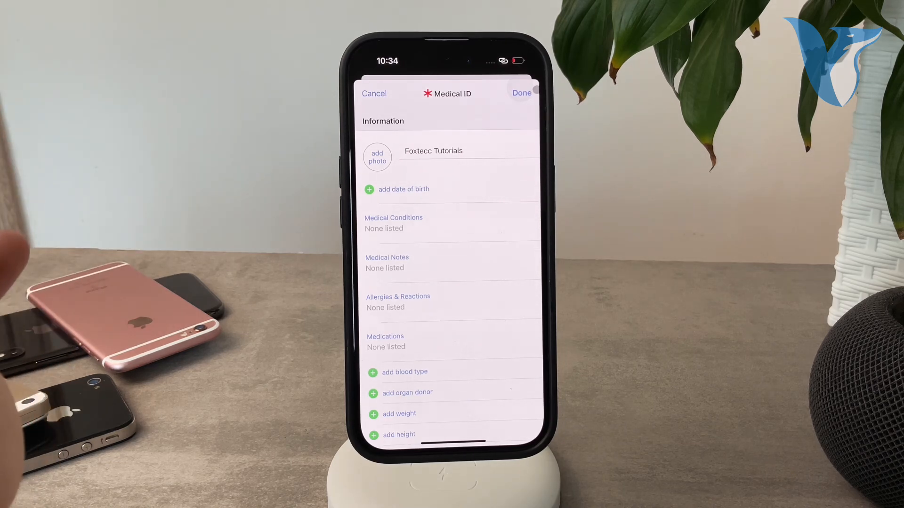
left_click(521, 93)
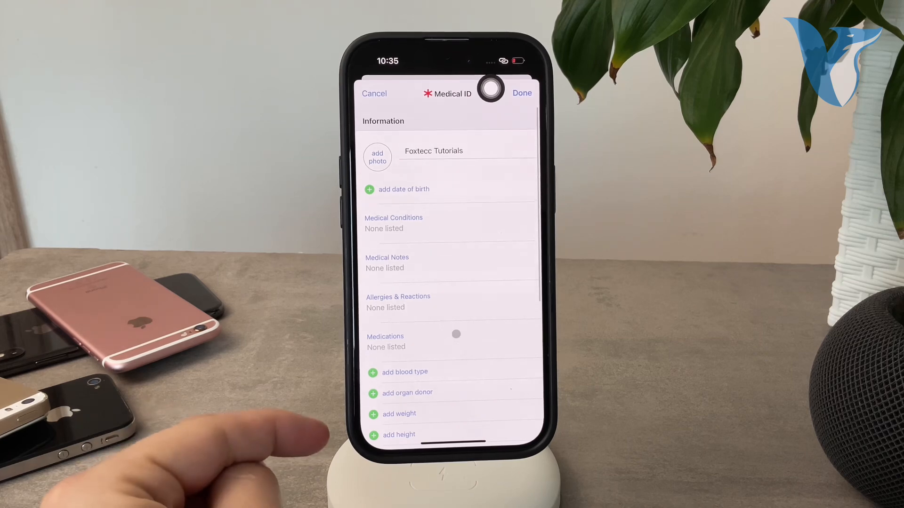
scroll("down", 3)
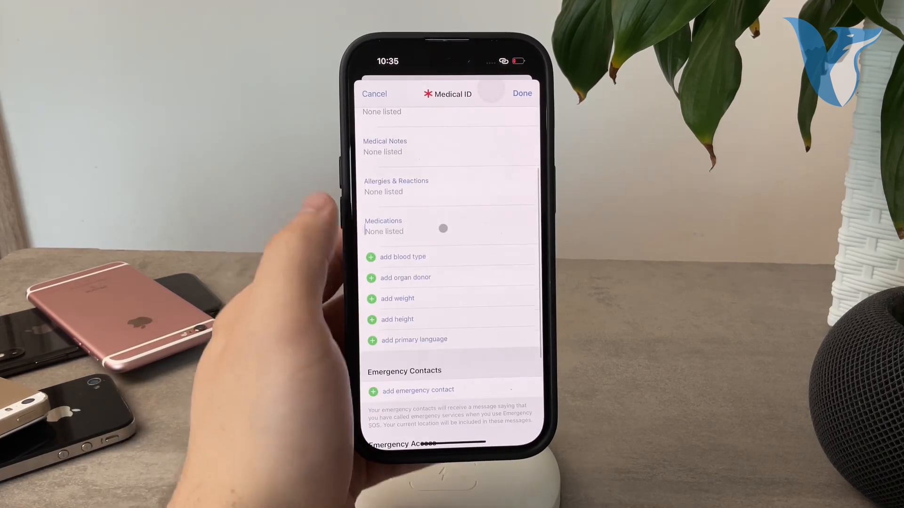
Confirm Emergency Contacts and Show When Locked are set, then save the Medical ID.
scroll("up", 3)
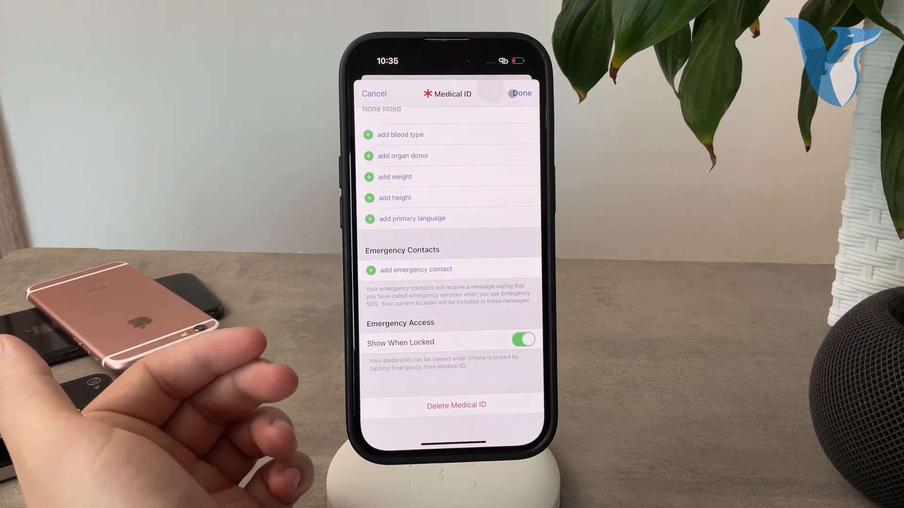
left_click(522, 93)
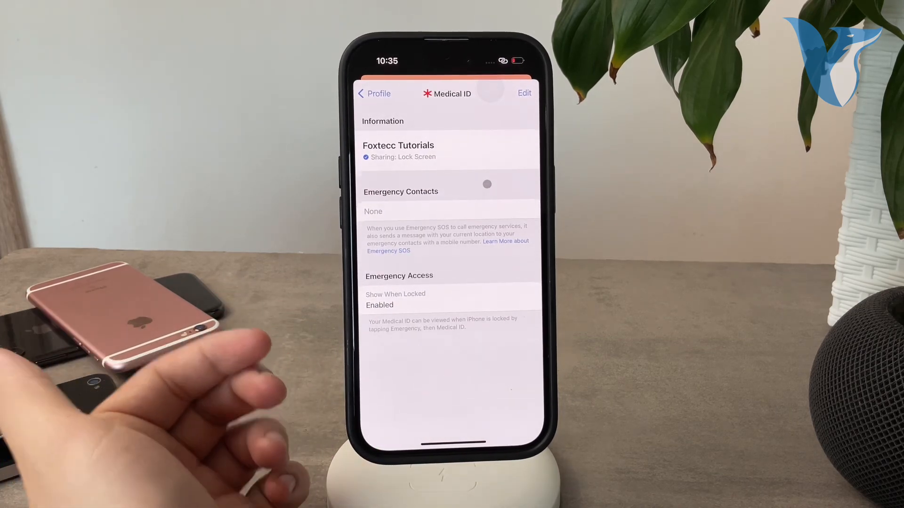